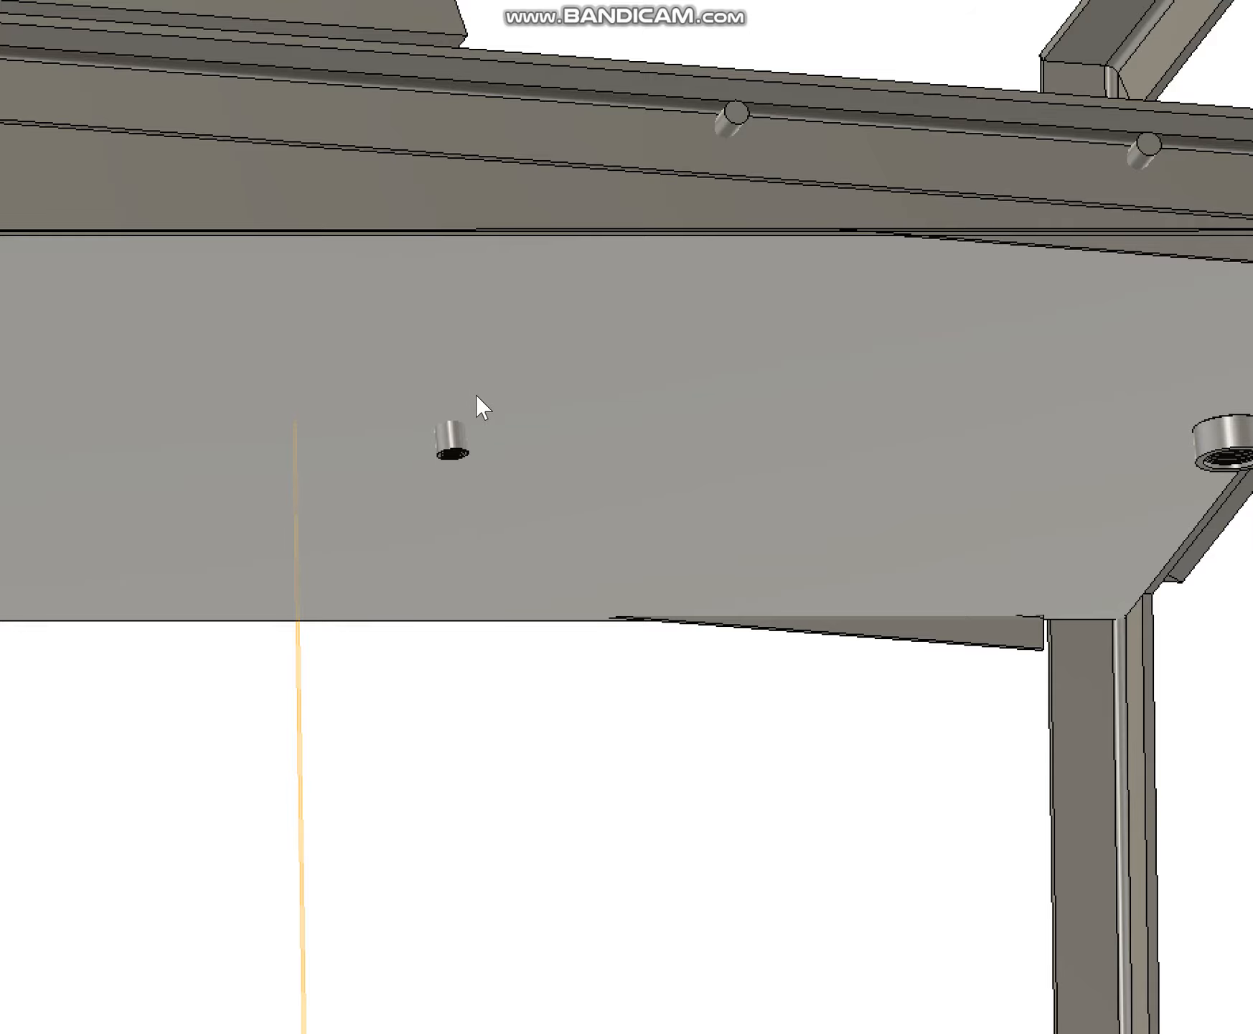
mouse_move(505, 380)
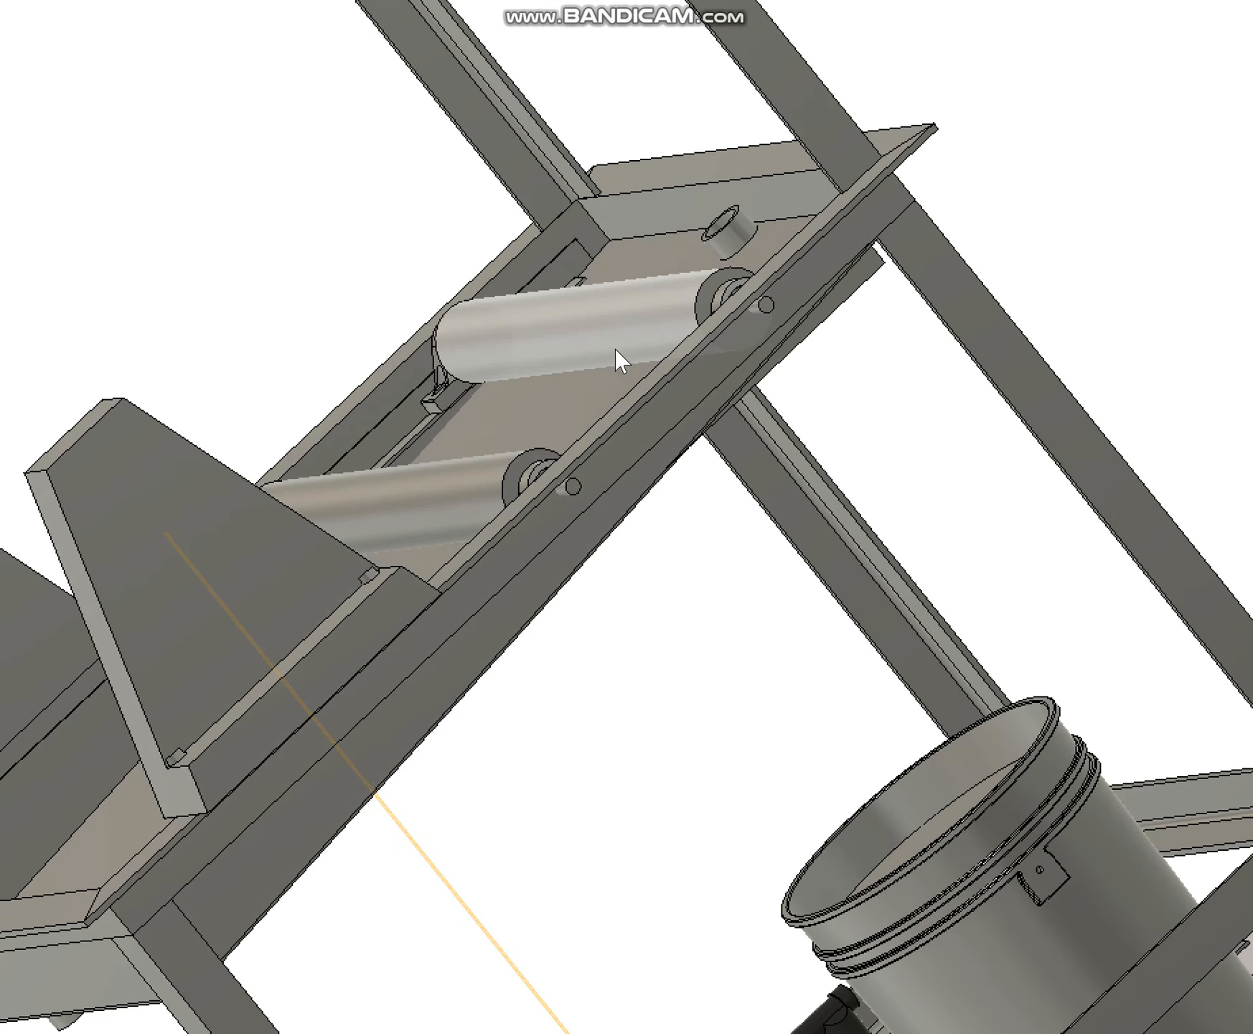
mouse_move(551, 372)
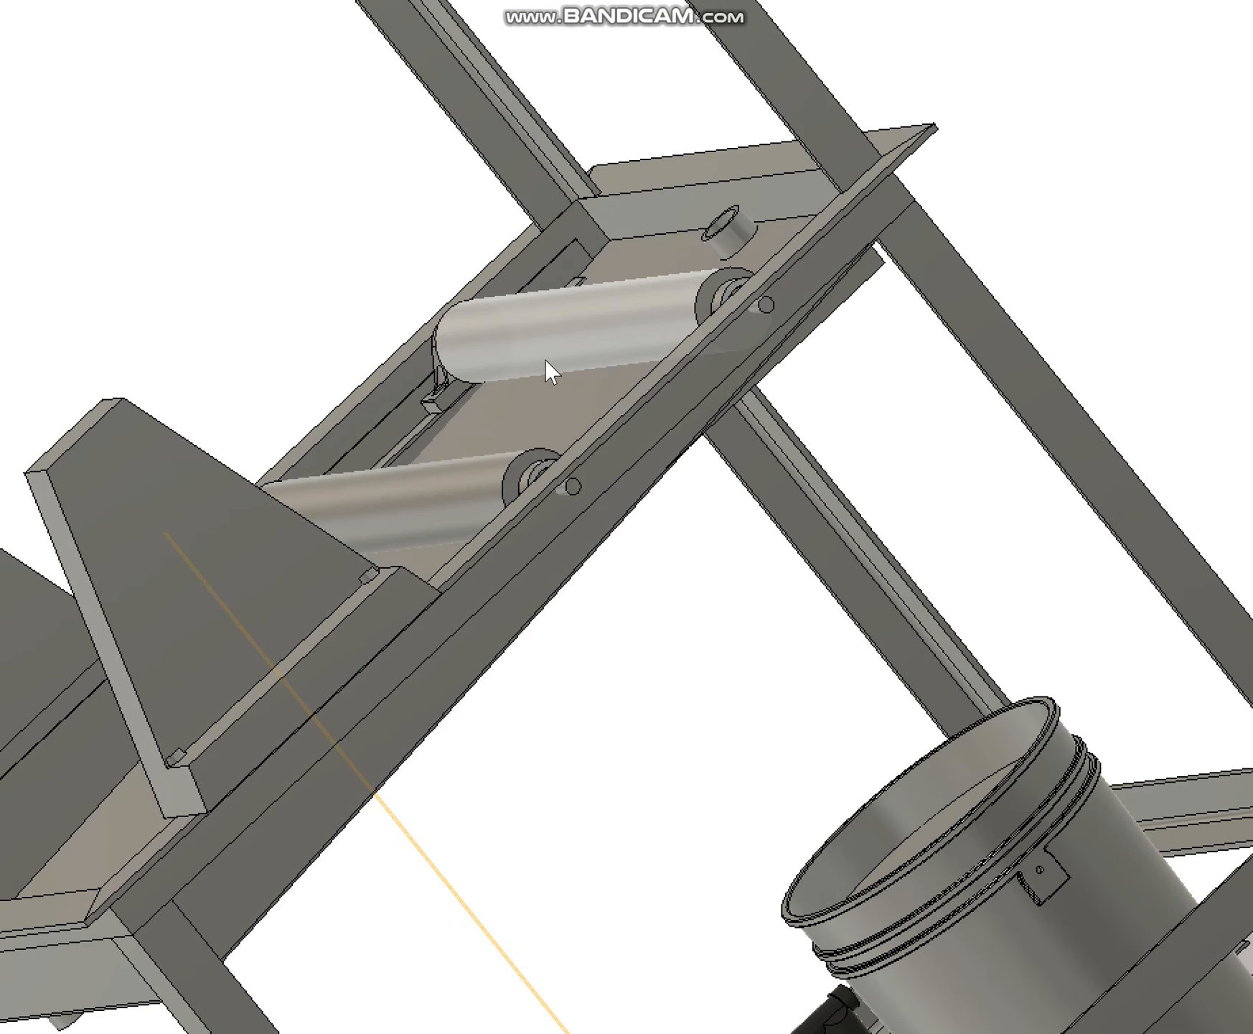